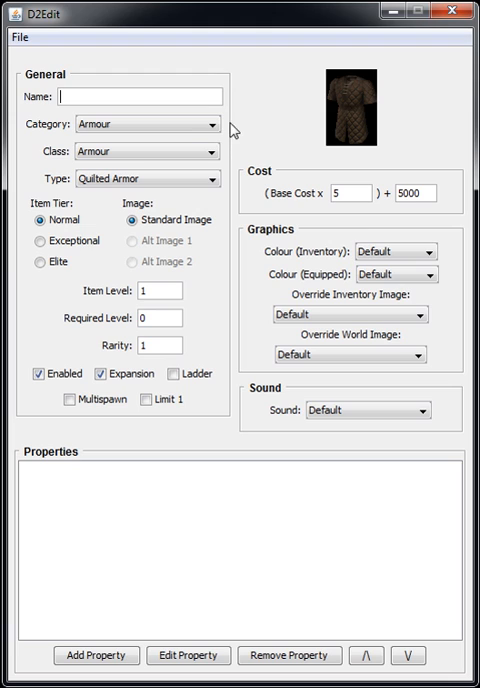
mouse_move(250, 200)
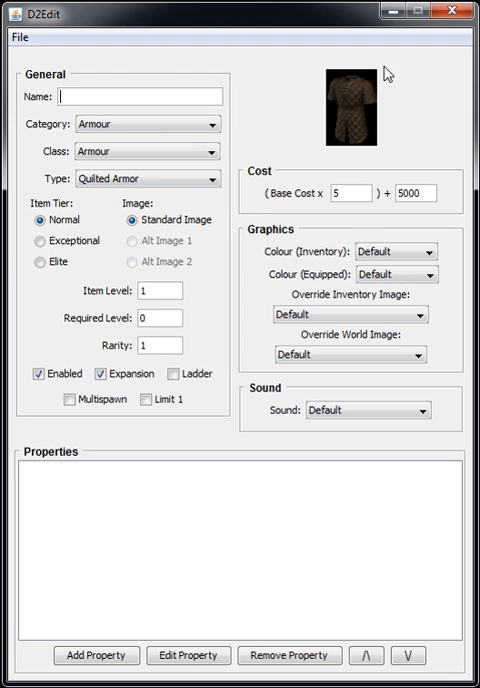
mouse_move(344, 72)
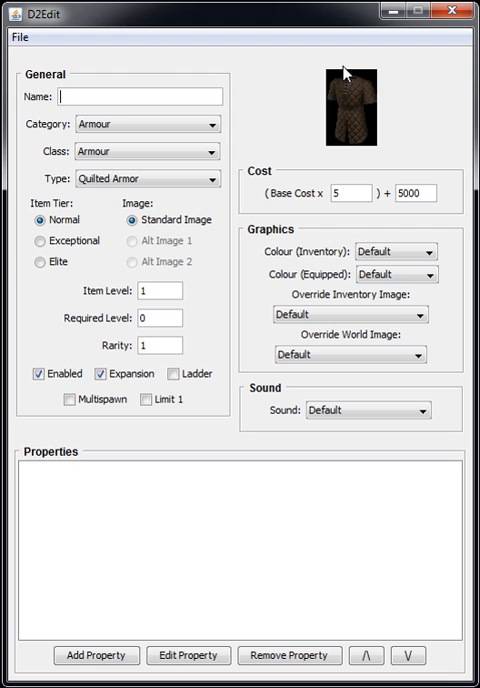
mouse_move(338, 156)
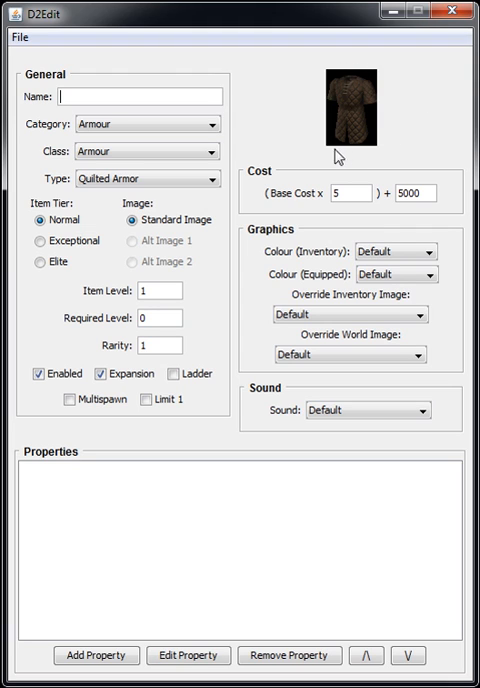
Name the new unique item 'Test Hat'.
click(20, 38)
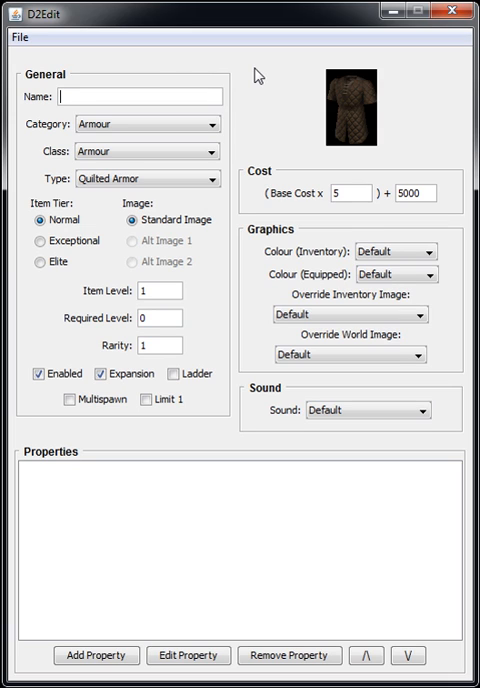
mouse_move(132, 432)
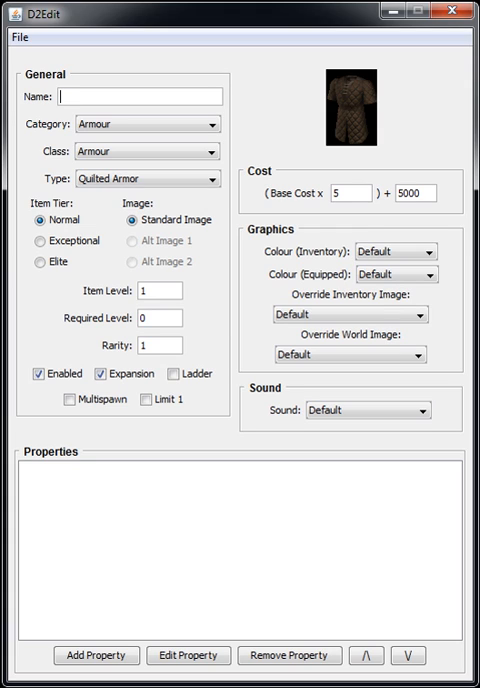
text(Test)
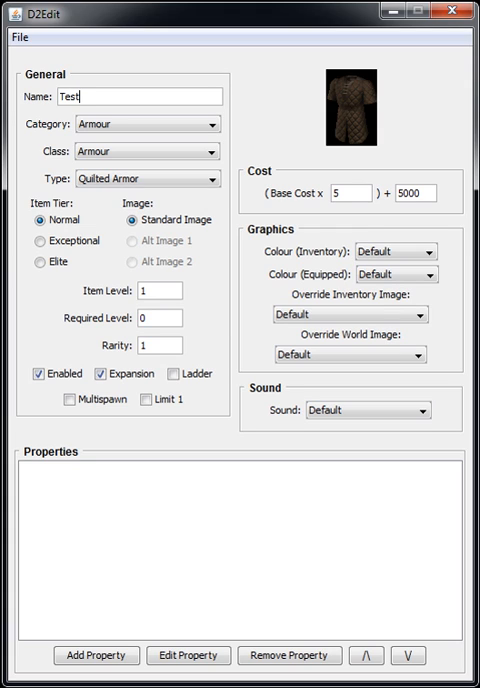
text(Hat)
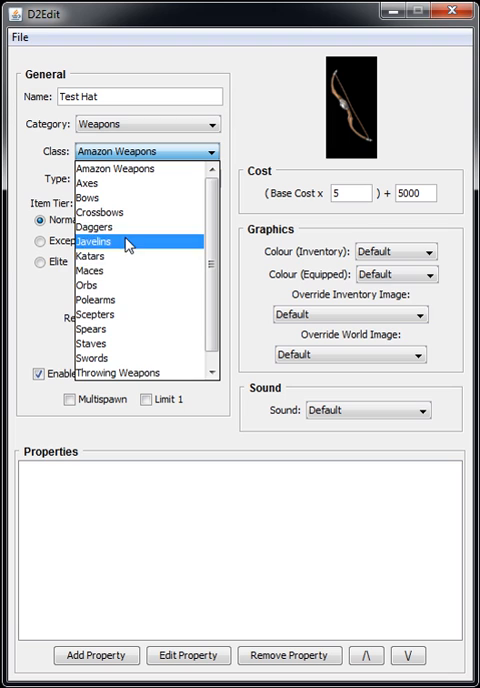
Set category Armour, class Helmets, normal tier, type Great Helm.
click(202, 124)
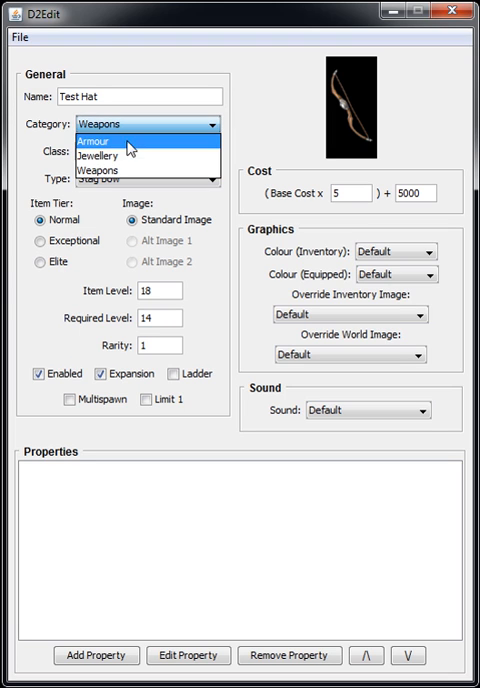
click(92, 140)
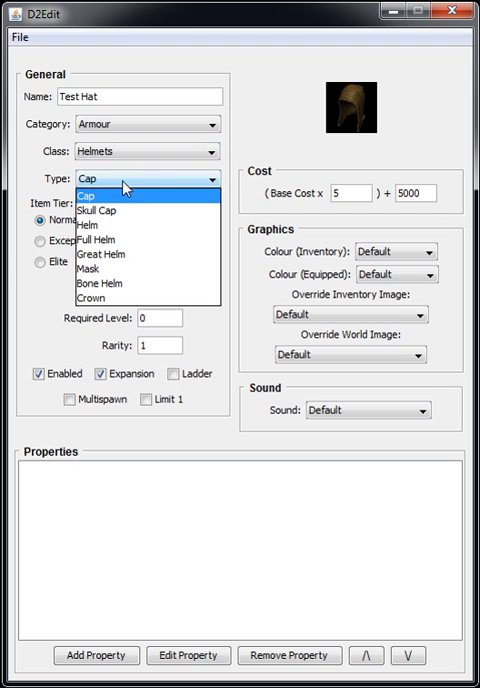
mouse_move(100, 254)
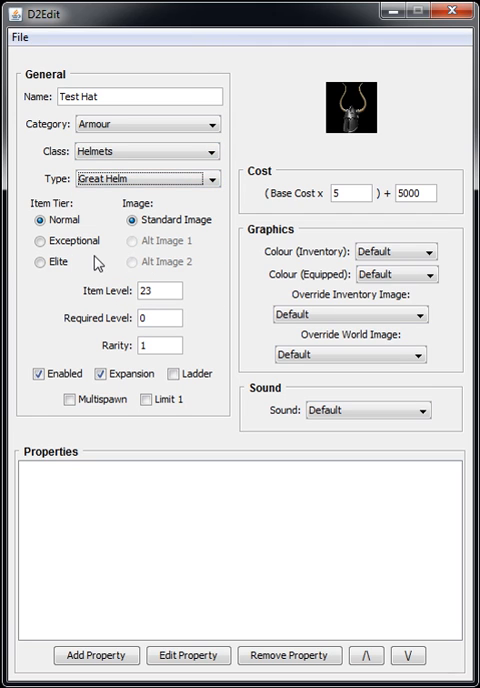
click(36, 240)
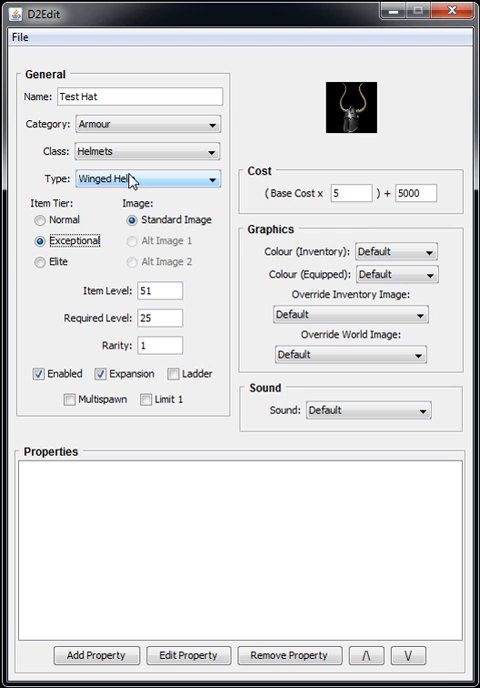
click(40, 260)
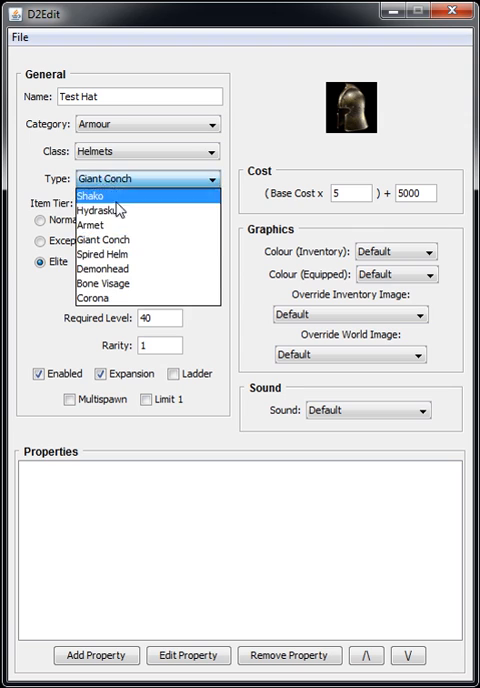
click(90, 226)
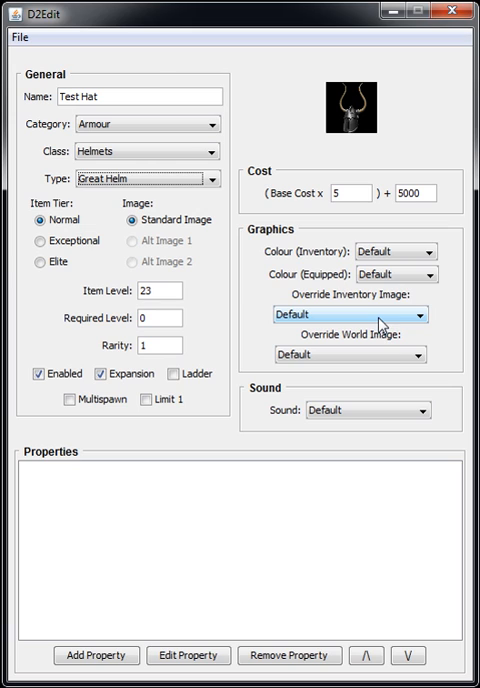
Set item level to 30 and required level to 10.
triple_click(160, 292)
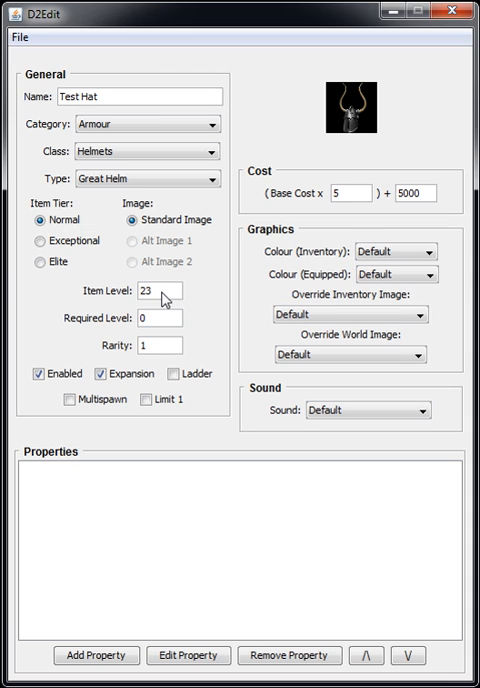
triple_click(160, 292)
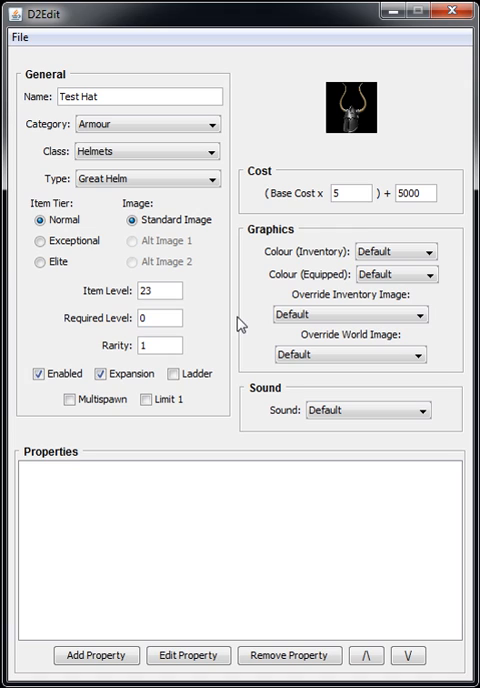
mouse_move(244, 322)
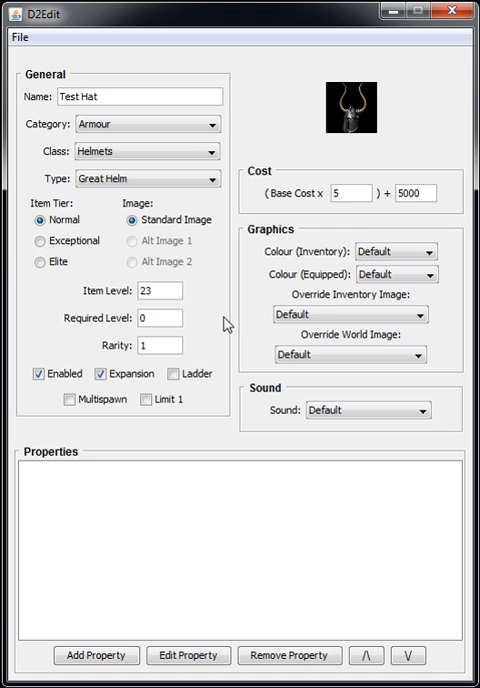
triple_click(160, 292)
text(30)
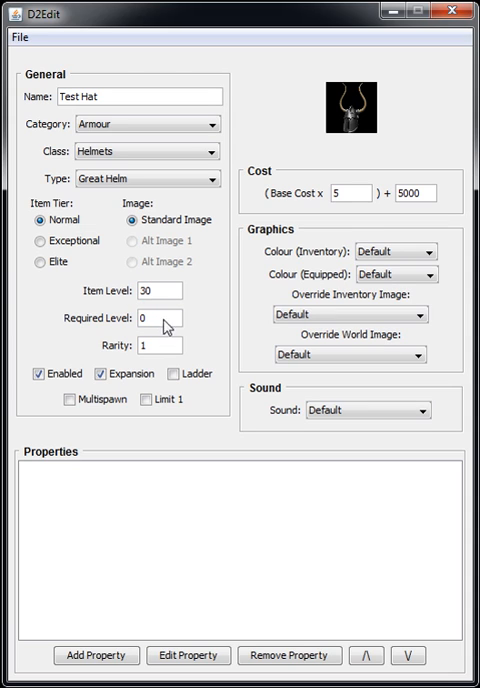
text(10)
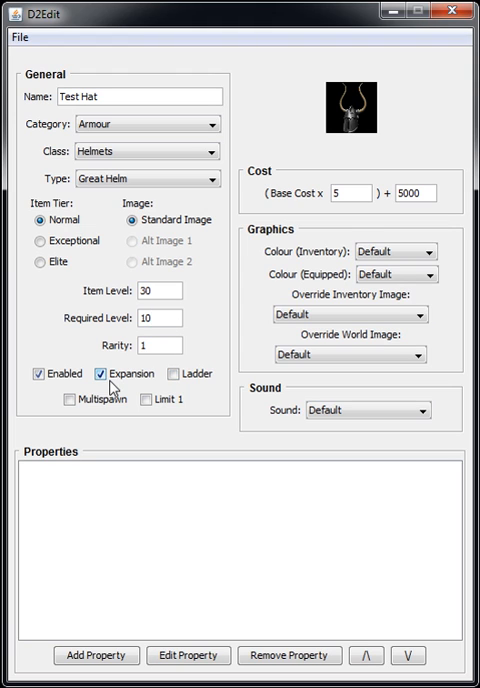
mouse_move(162, 392)
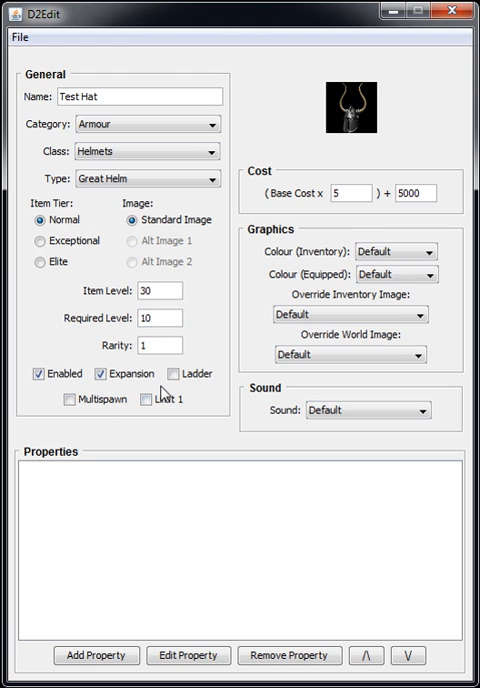
mouse_move(440, 216)
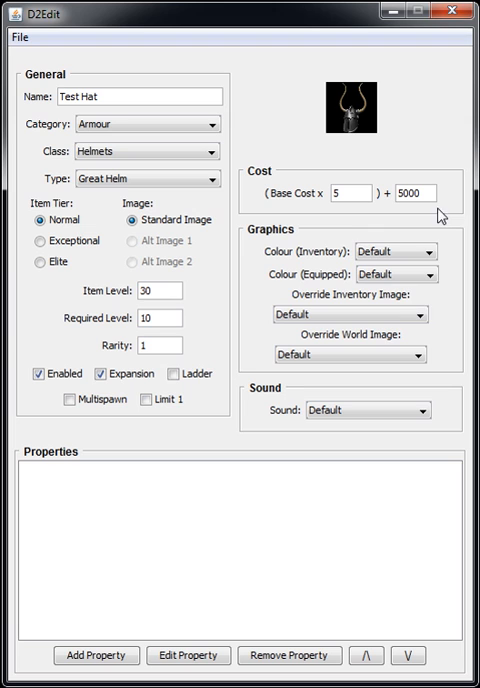
Use Horadric Cube for inventory and world images and Key as the sound.
click(410, 316)
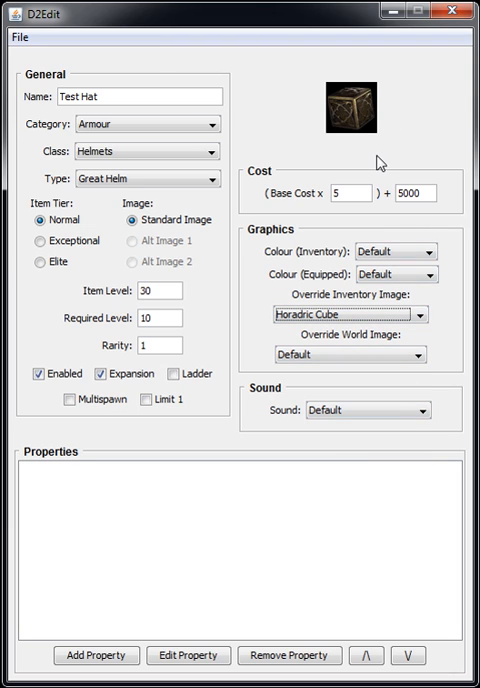
click(408, 354)
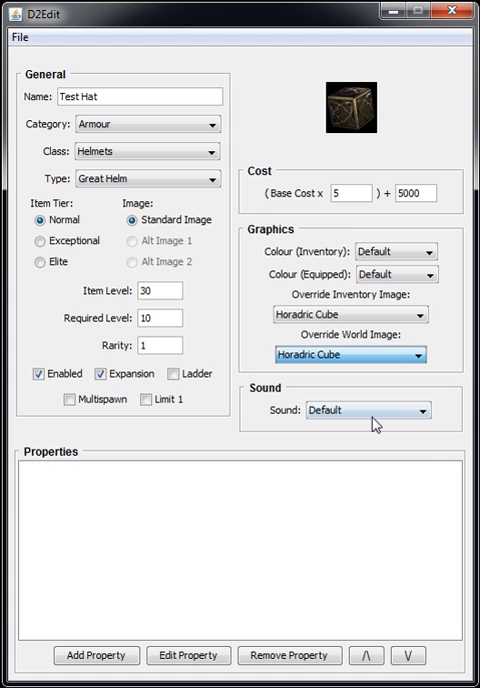
click(410, 410)
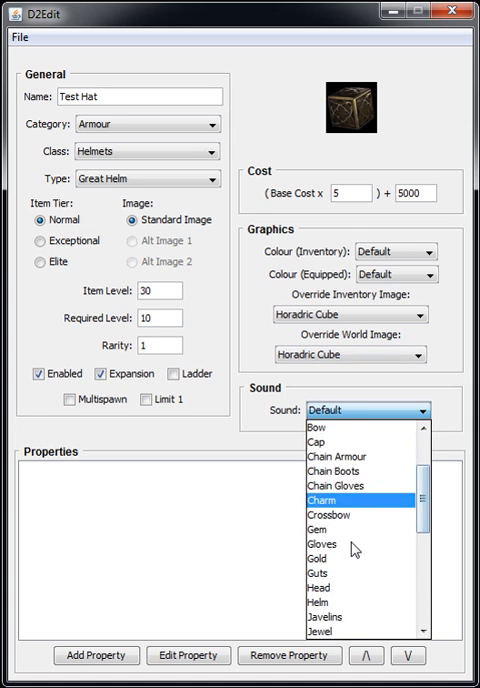
scroll(down, 3)
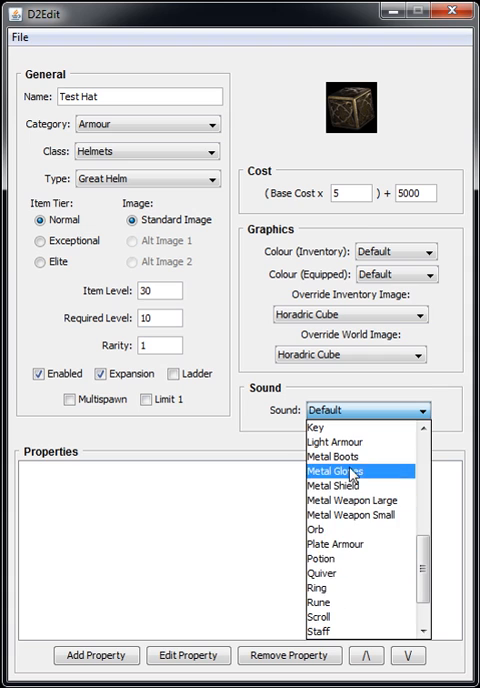
click(320, 424)
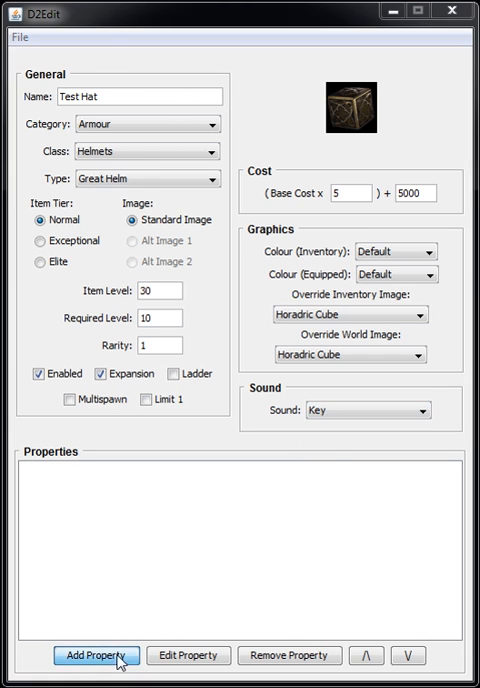
Add a +100-120 to Attack Rating property and save it.
click(94, 656)
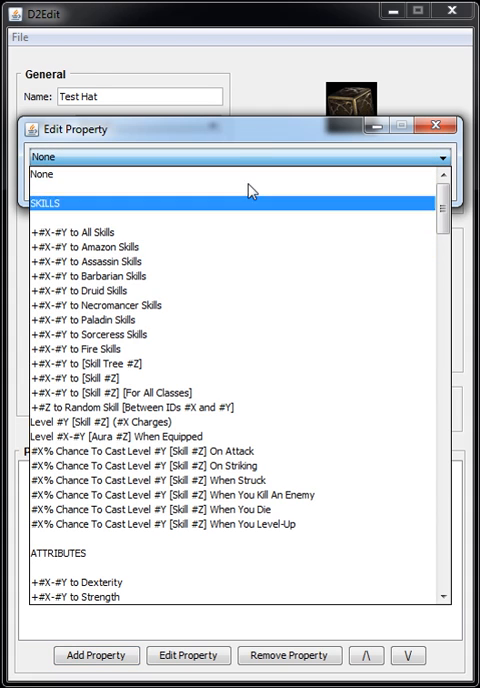
click(240, 170)
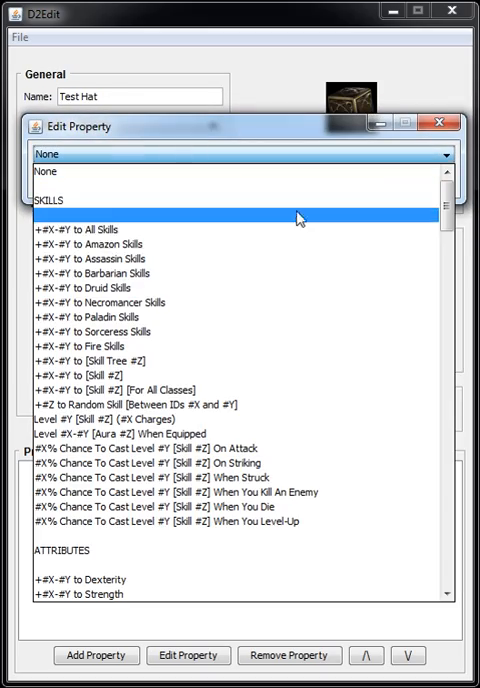
scroll(down, 3)
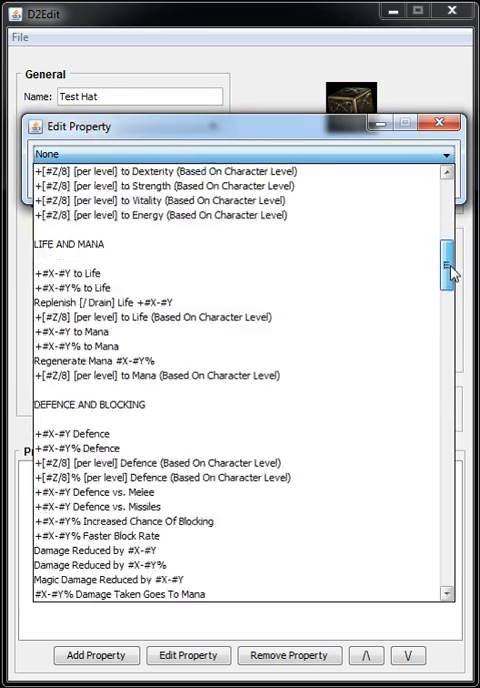
scroll(down, 3)
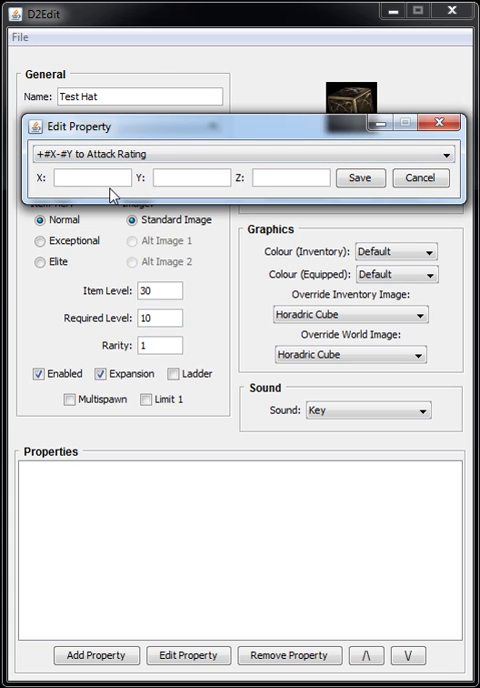
text(12)
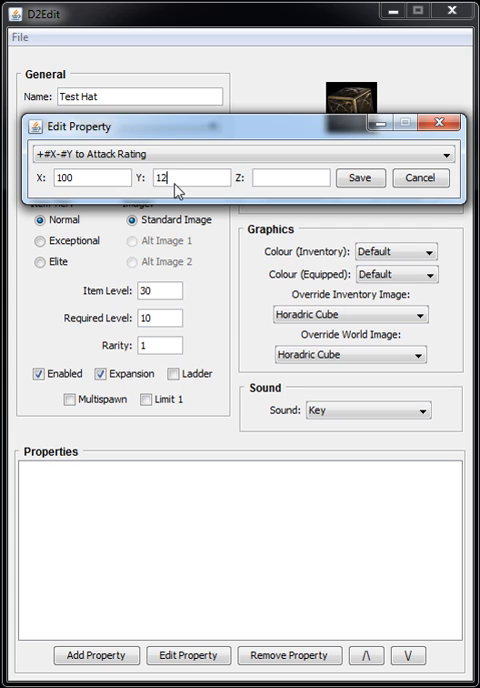
text(0)
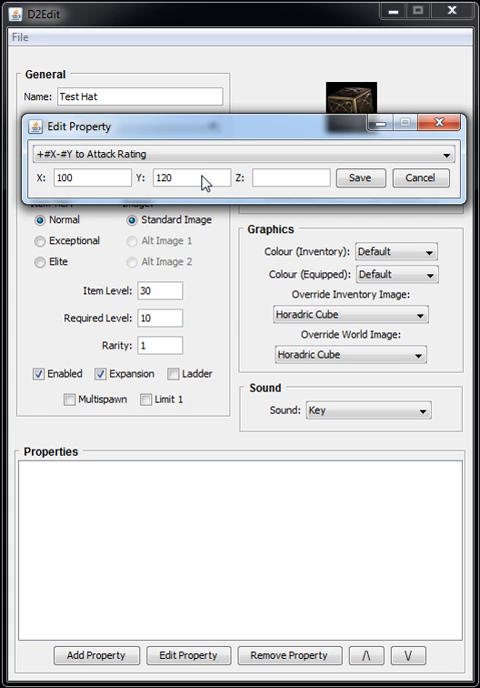
click(360, 176)
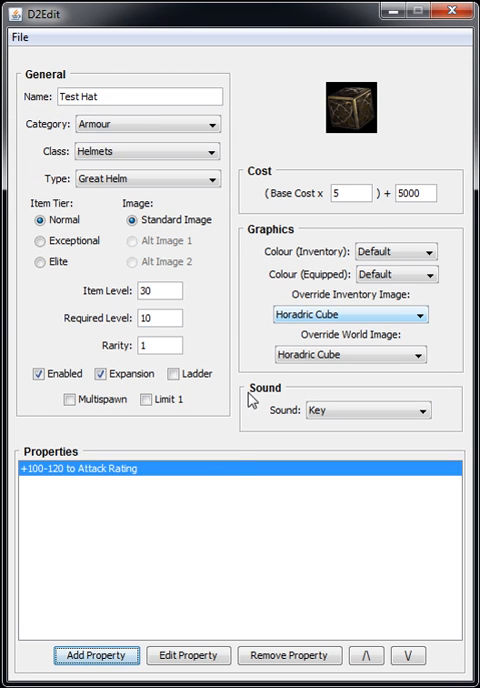
mouse_move(64, 490)
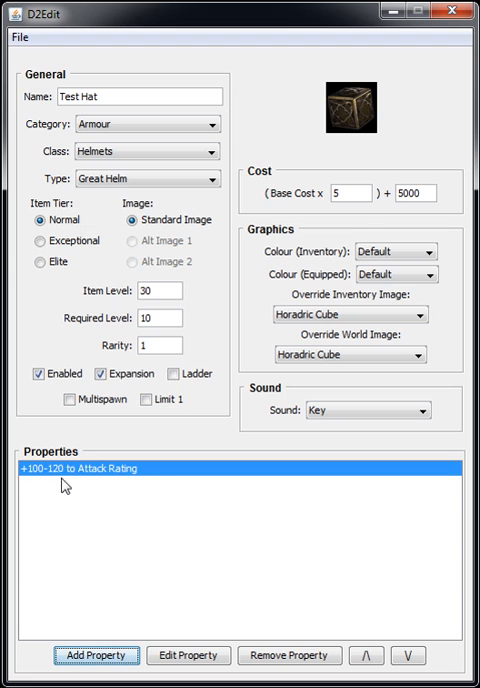
mouse_move(184, 536)
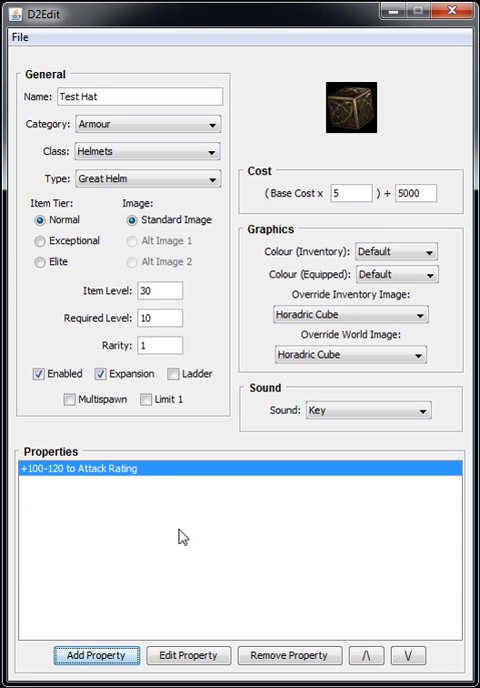
Add +1-1 to All Skills, move it to the top and remove Attack Rating.
click(188, 656)
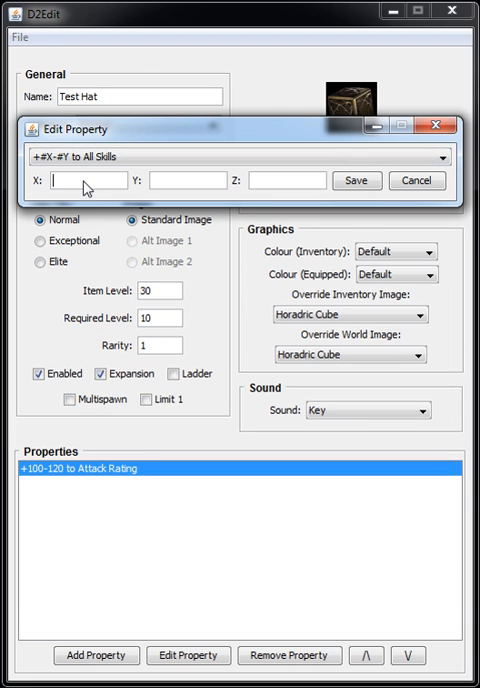
click(356, 180)
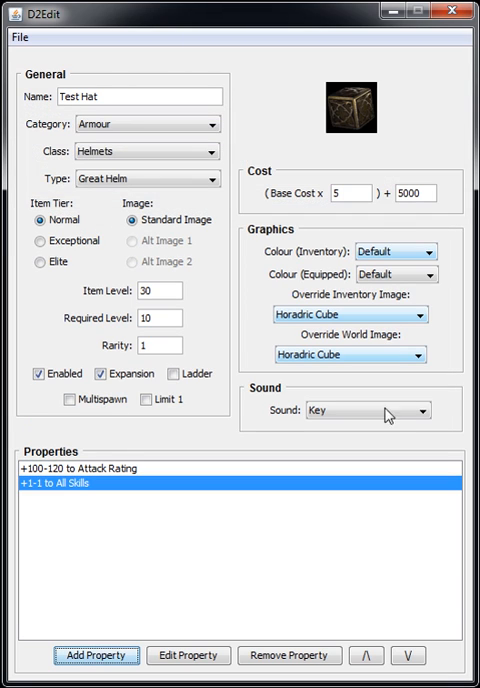
click(436, 656)
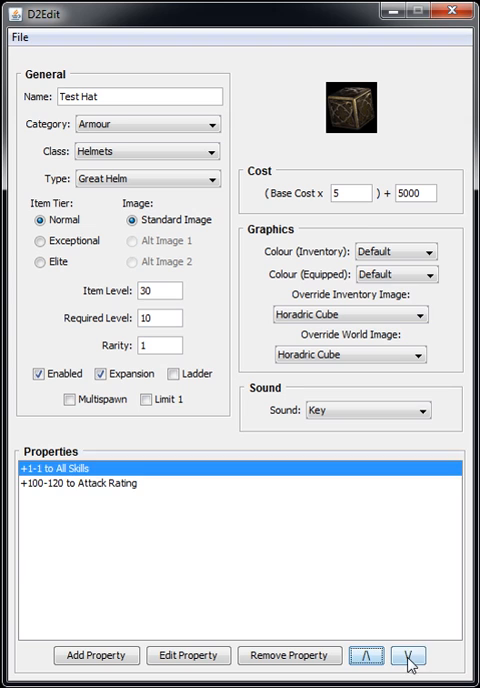
mouse_move(324, 656)
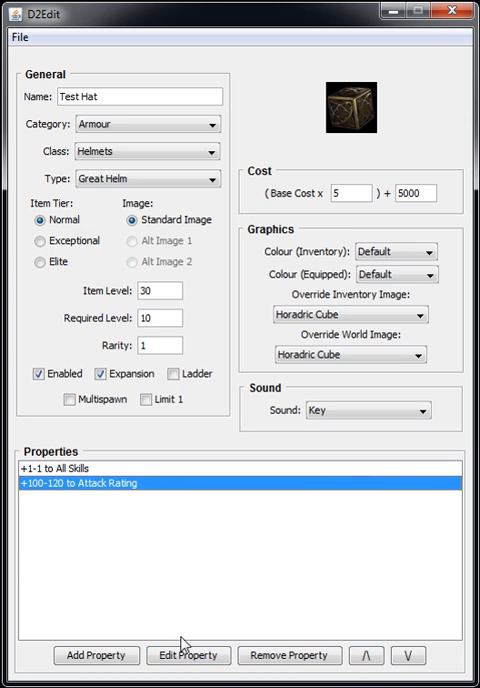
click(186, 656)
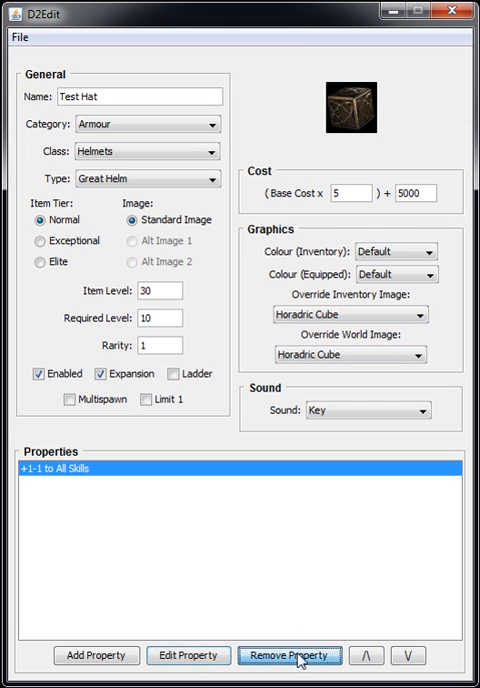
Add a +1-100 to Dexterity property.
click(188, 656)
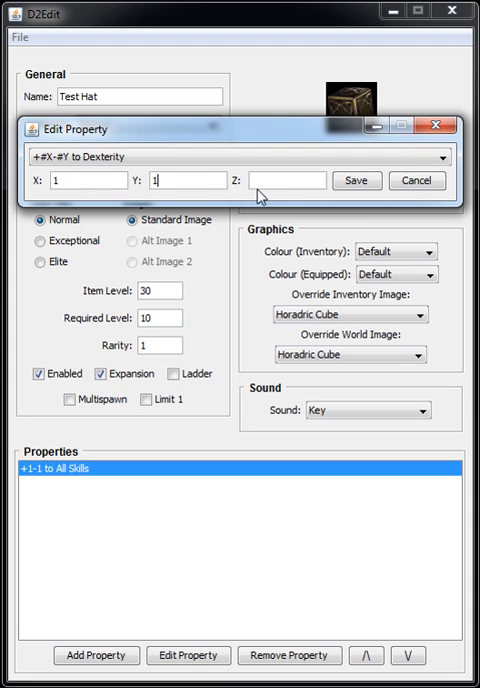
click(356, 182)
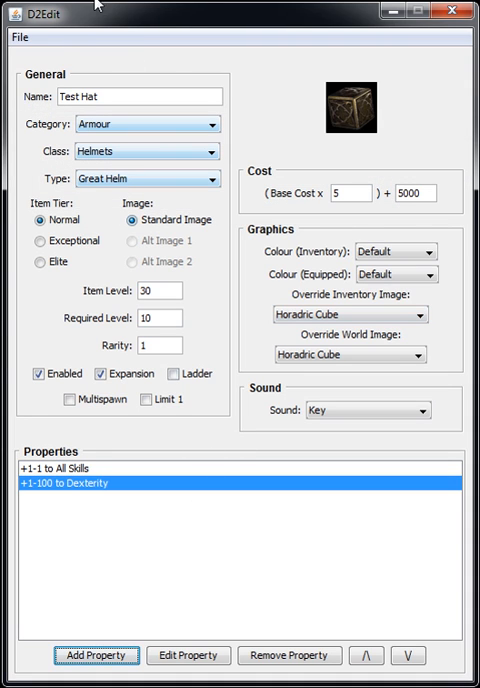
Save Test Hat into UniqueItems.txt in the Excel folder and confirm success.
click(16, 38)
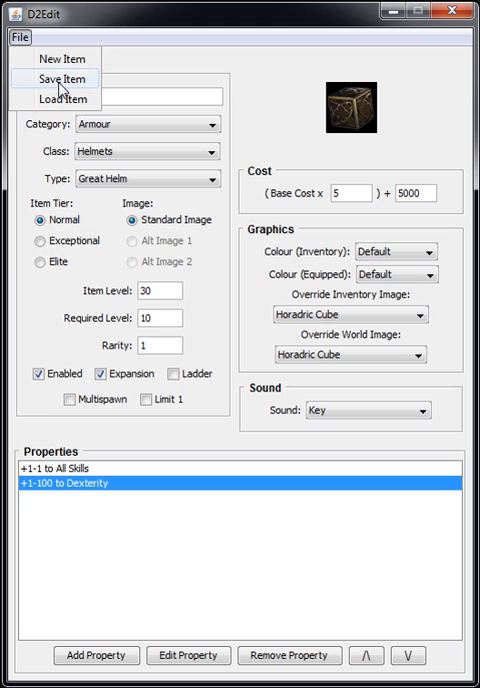
click(60, 80)
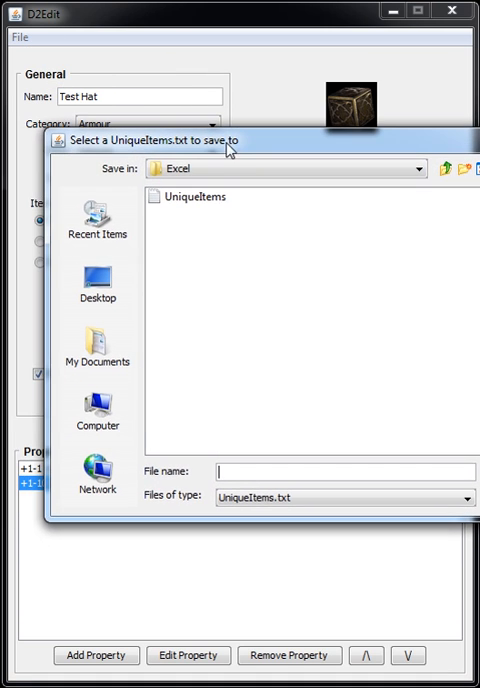
mouse_move(196, 204)
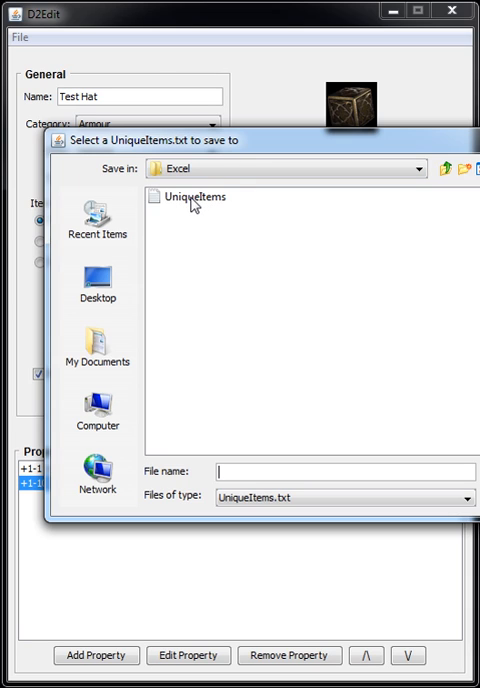
click(188, 196)
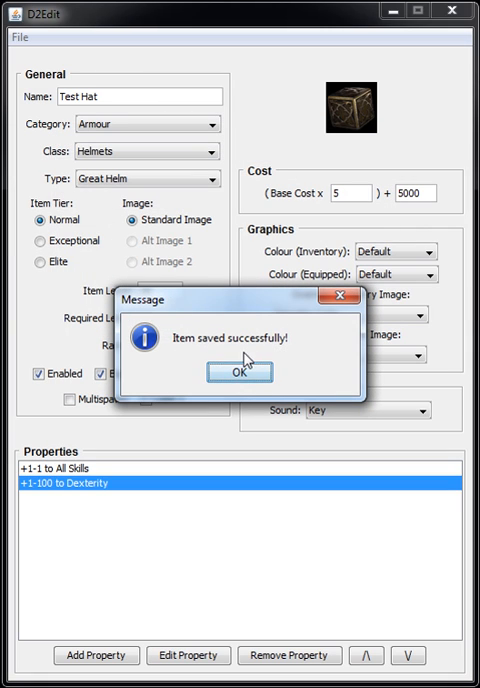
mouse_move(236, 374)
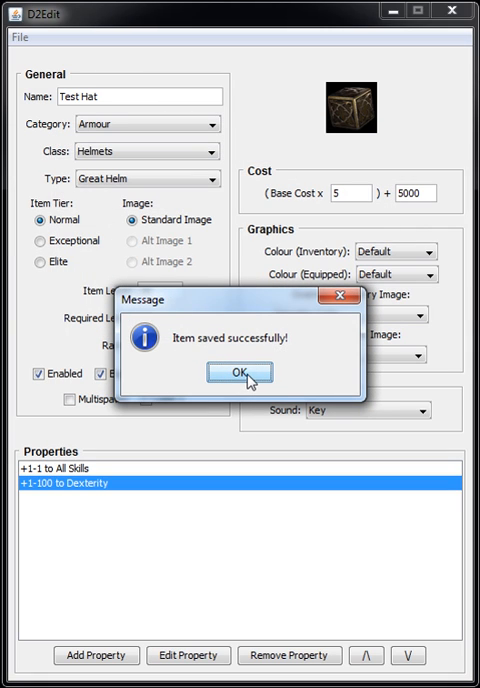
click(236, 374)
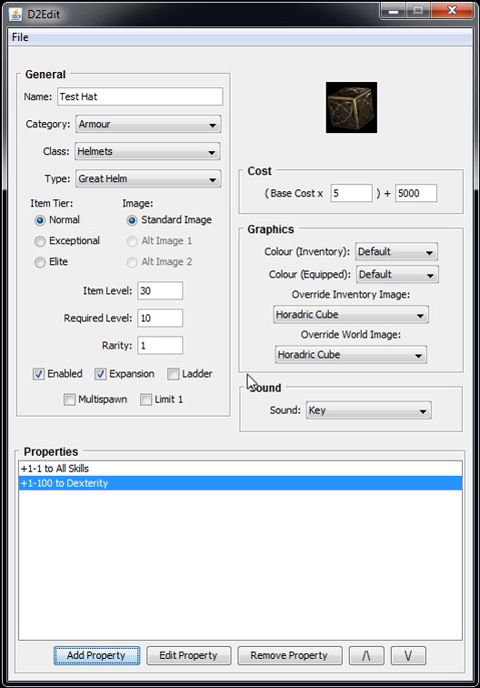
mouse_move(260, 192)
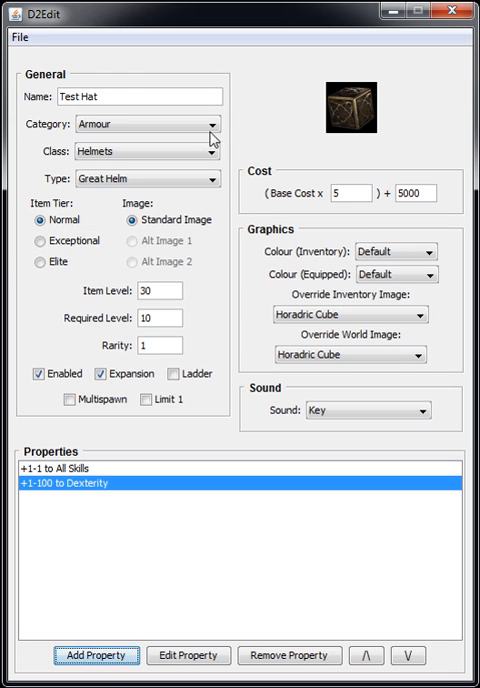
Start a blank item, then reload the saved Test Hat from file.
click(16, 38)
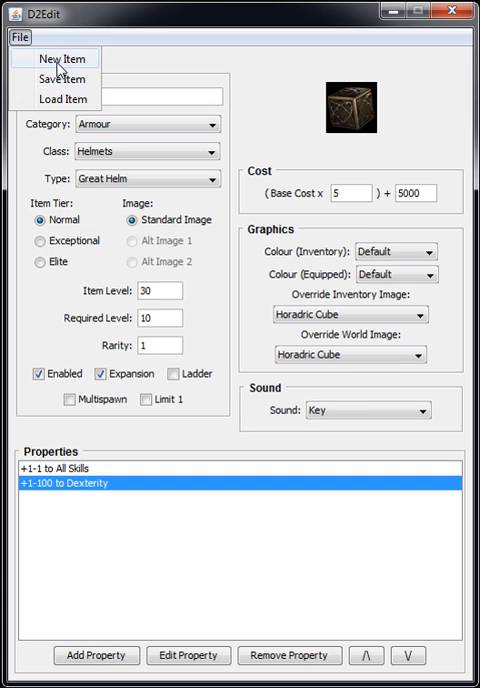
click(62, 60)
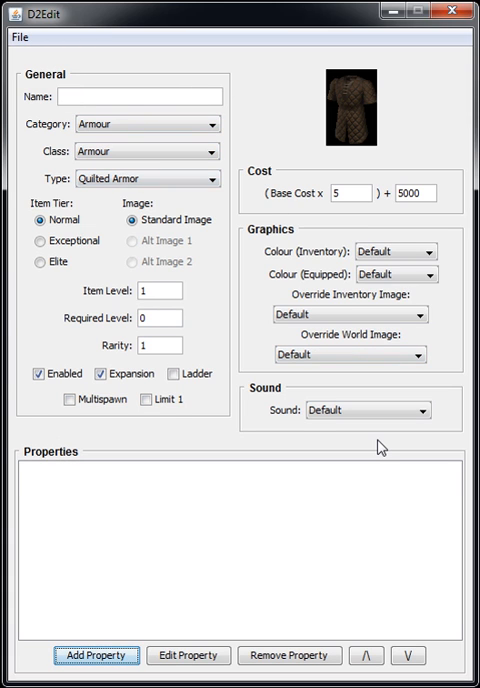
click(14, 40)
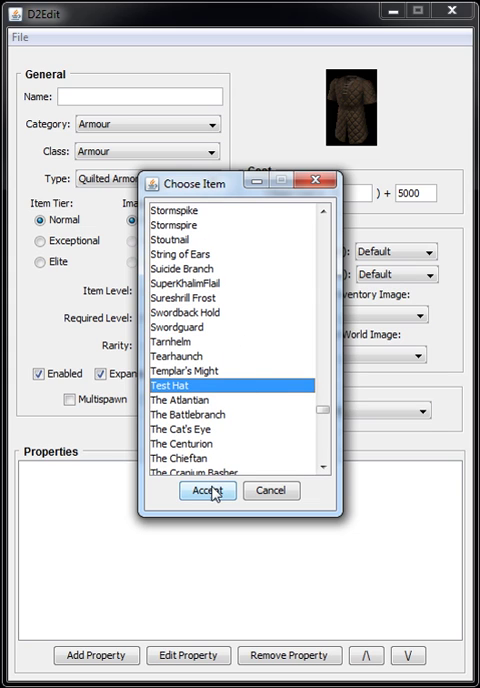
click(208, 490)
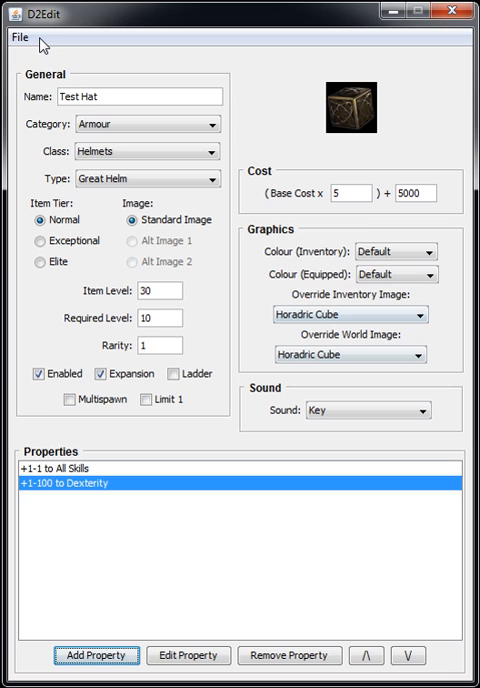
click(20, 36)
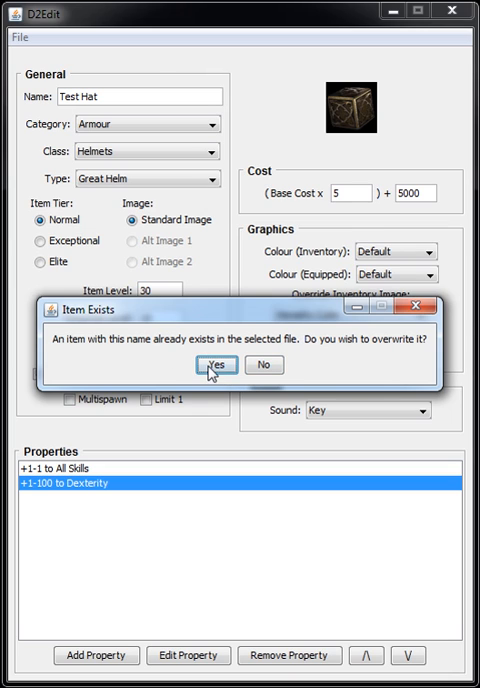
mouse_move(264, 364)
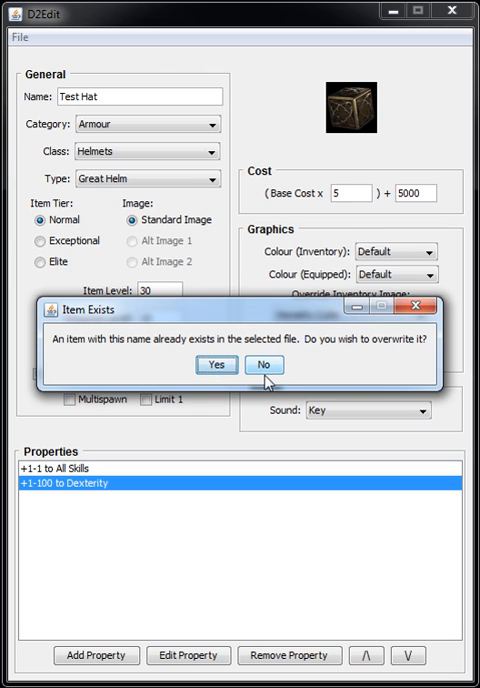
mouse_move(244, 376)
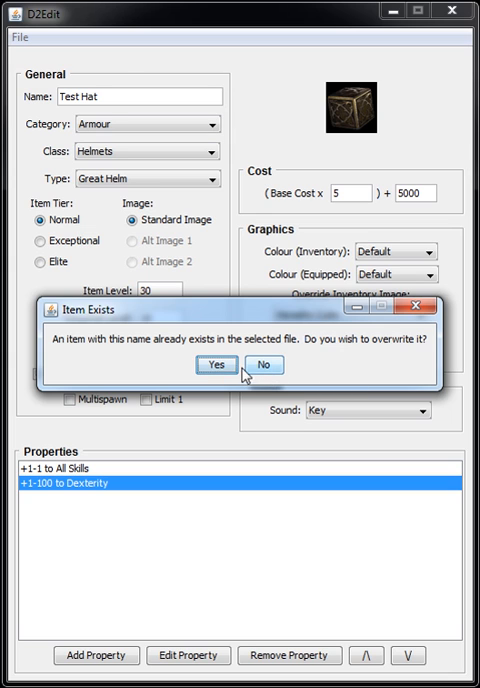
click(212, 364)
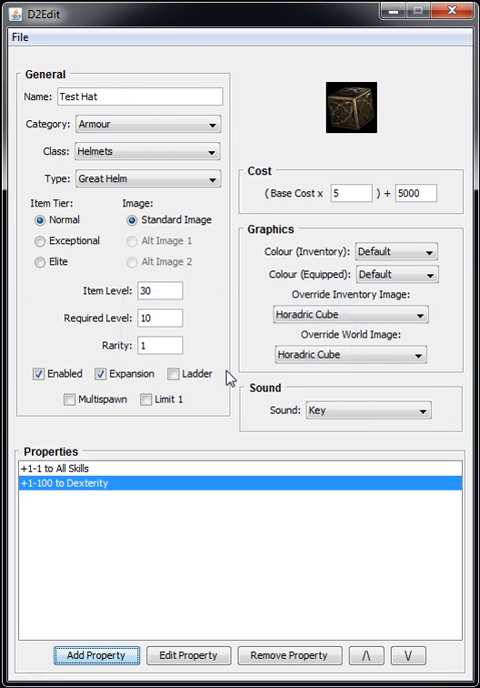